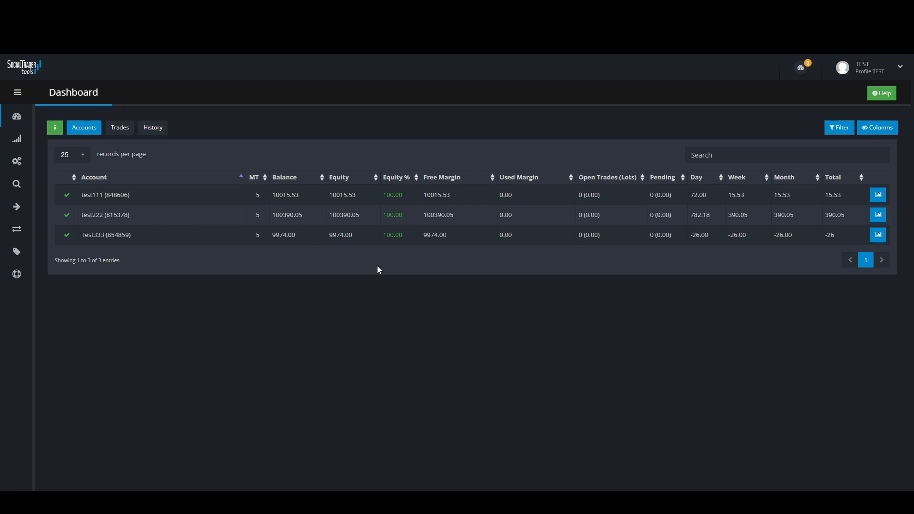
mouse_move(379, 272)
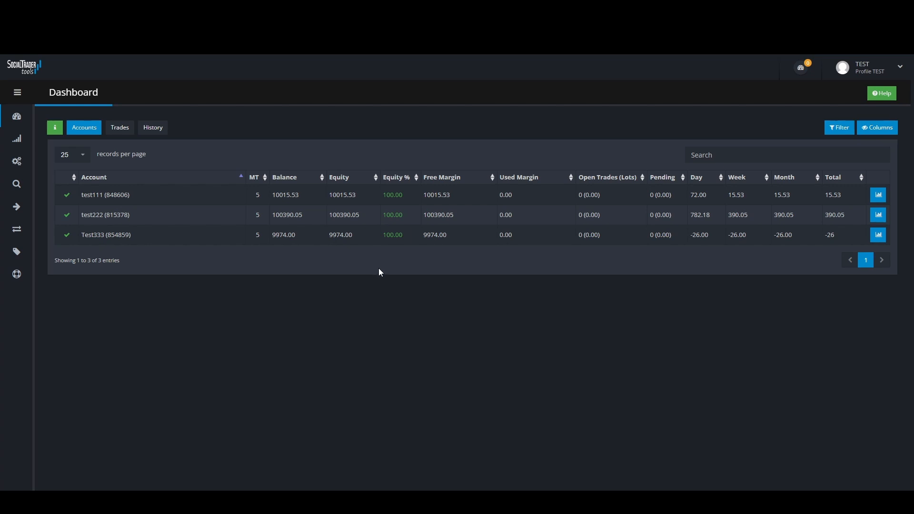
mouse_move(343, 238)
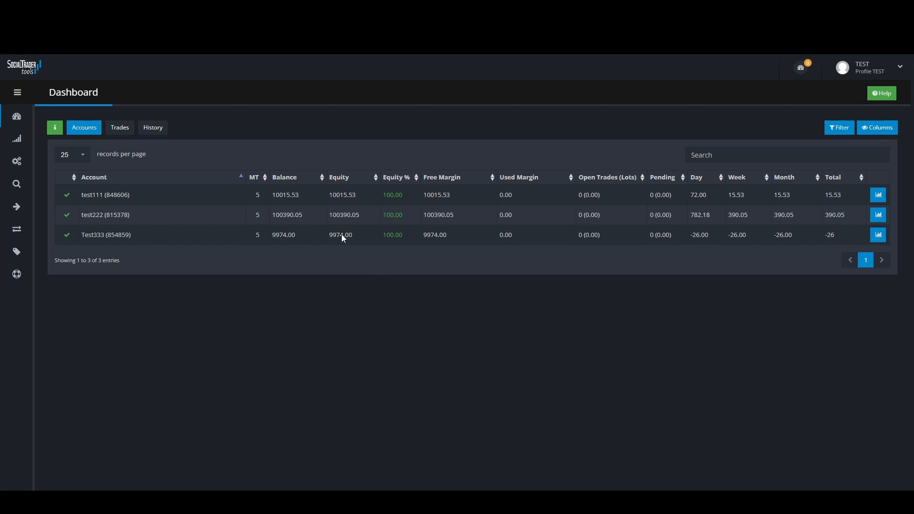
mouse_move(275, 148)
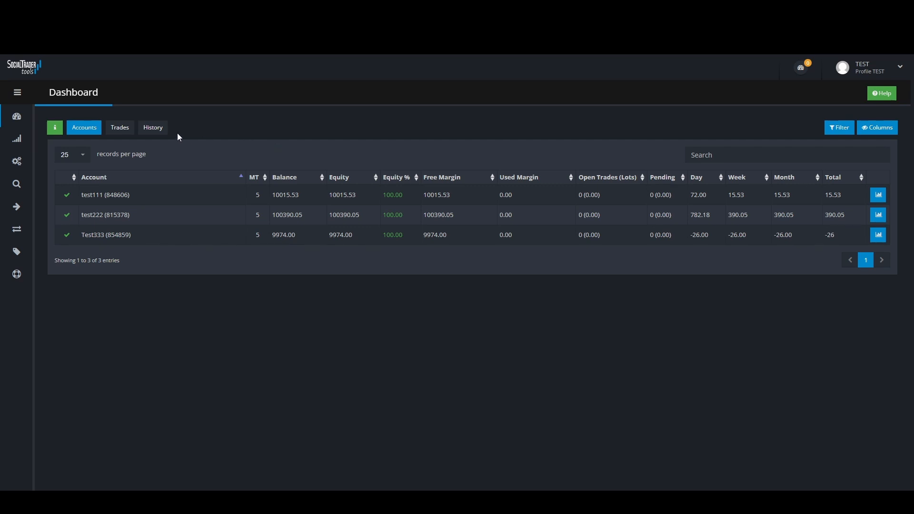
Step: Go to Configurator > Trade Copier to list Test111's copiers to Test333 and test222
left_click(17, 92)
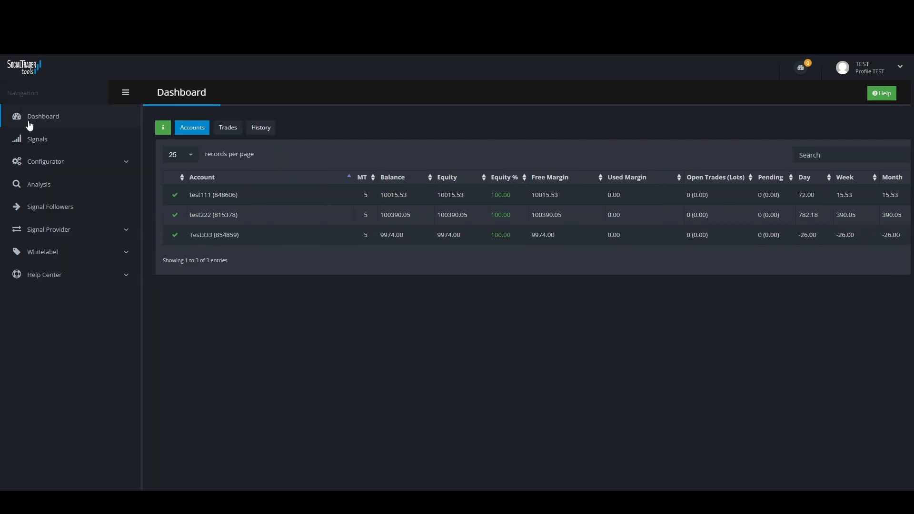
left_click(46, 161)
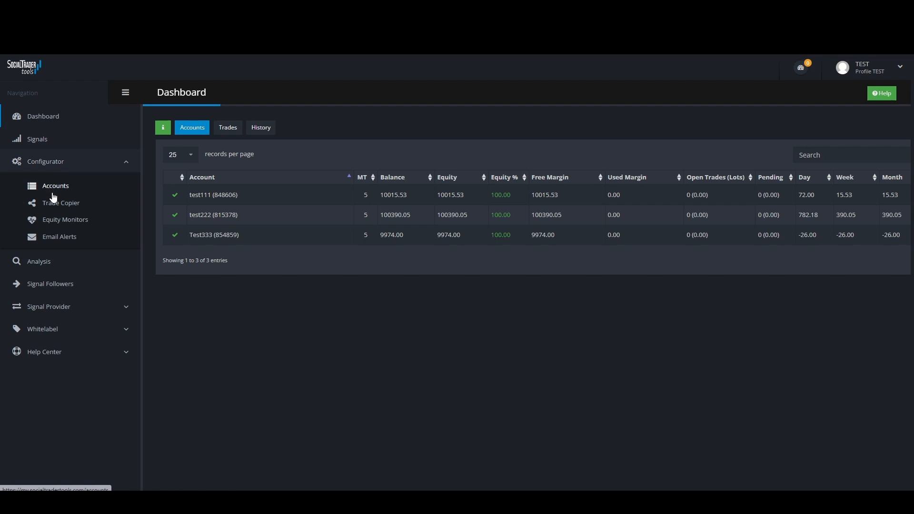
left_click(61, 203)
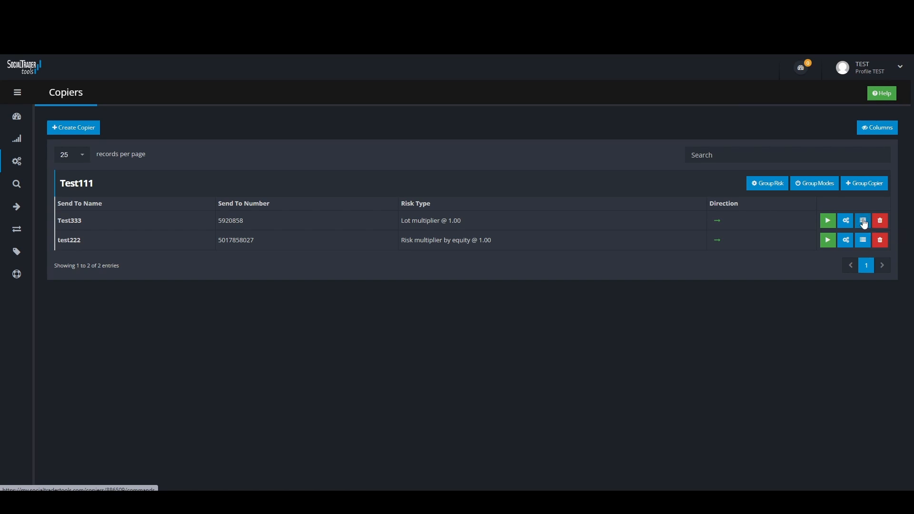
left_click(863, 220)
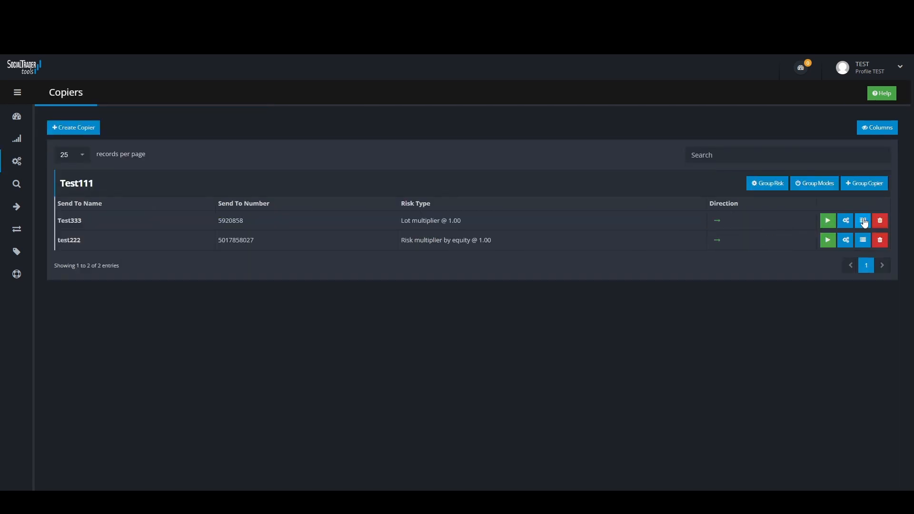
Step: Open the Test333 copier's command log to read the two abandoned commands' failure reasons
left_click(862, 221)
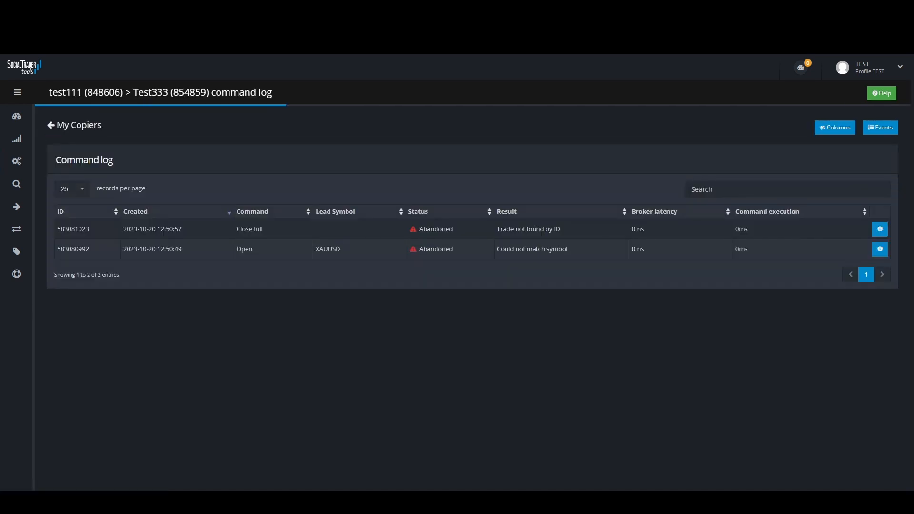
mouse_move(524, 260)
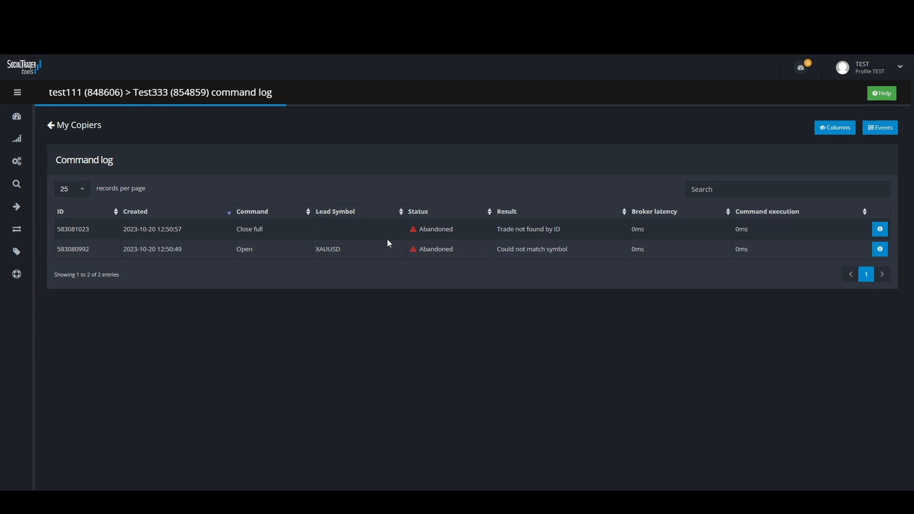
mouse_move(285, 196)
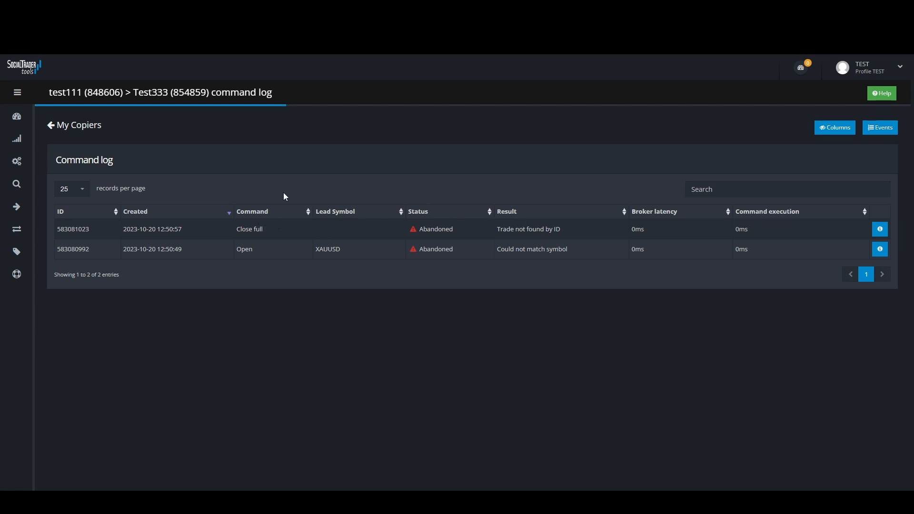
mouse_move(237, 192)
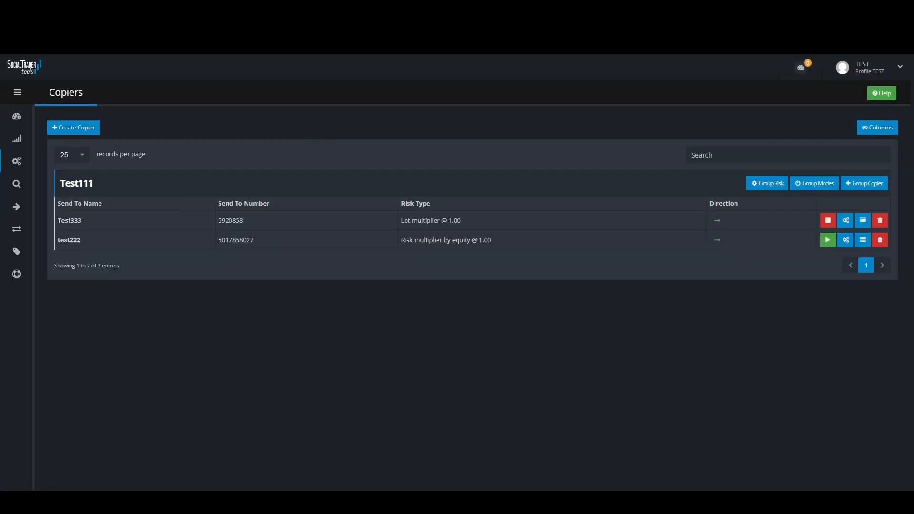
Step: Recheck the Test333 command log, return to My Copiers, and switch Test333's mode to ON
left_click(827, 221)
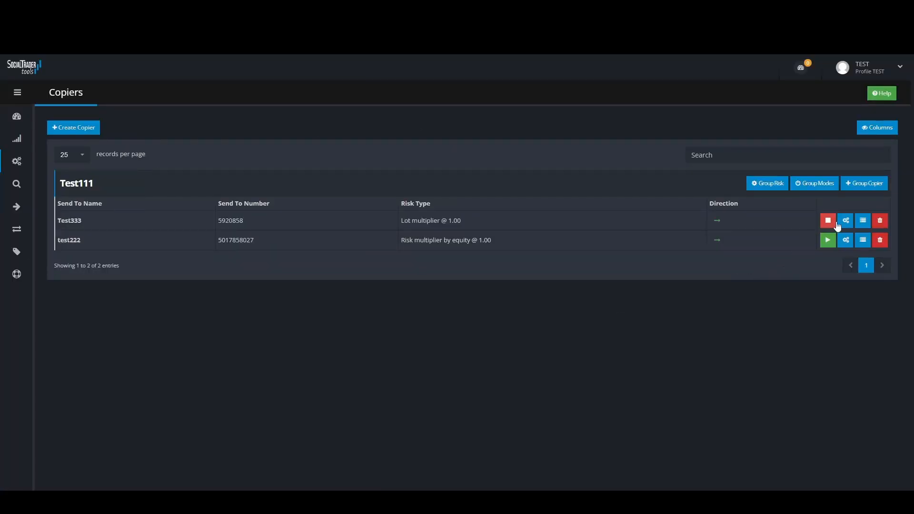
left_click(863, 221)
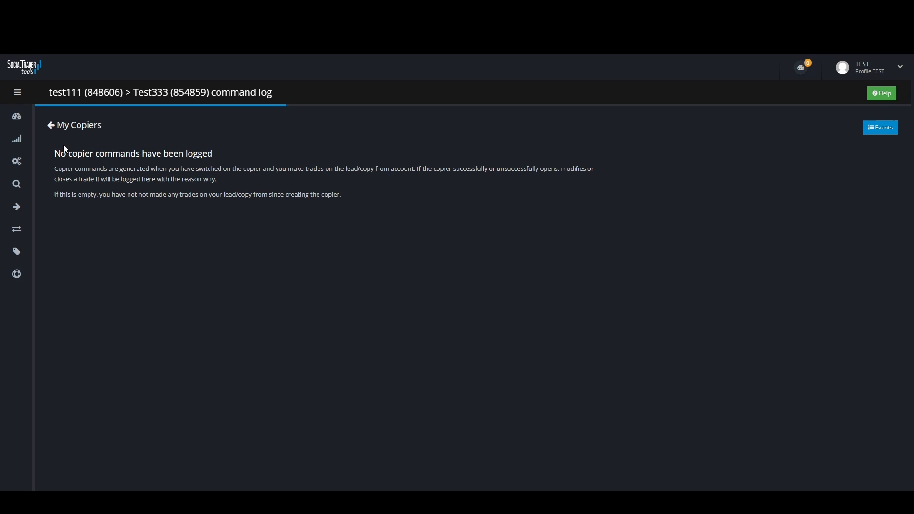
mouse_move(38, 165)
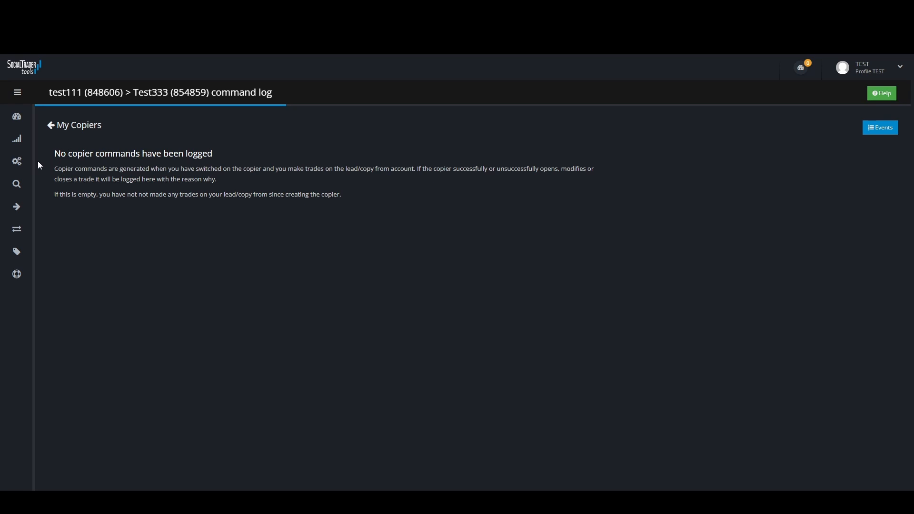
left_click(78, 124)
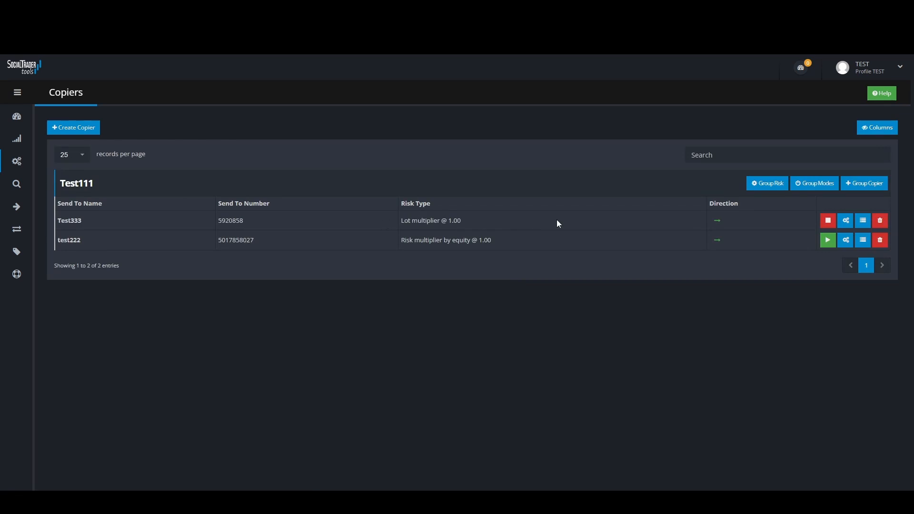
left_click(862, 220)
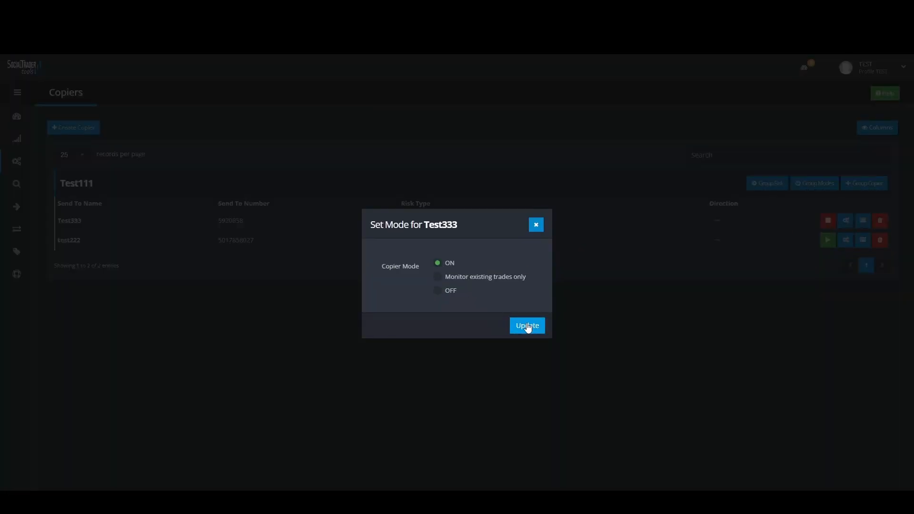
left_click(527, 325)
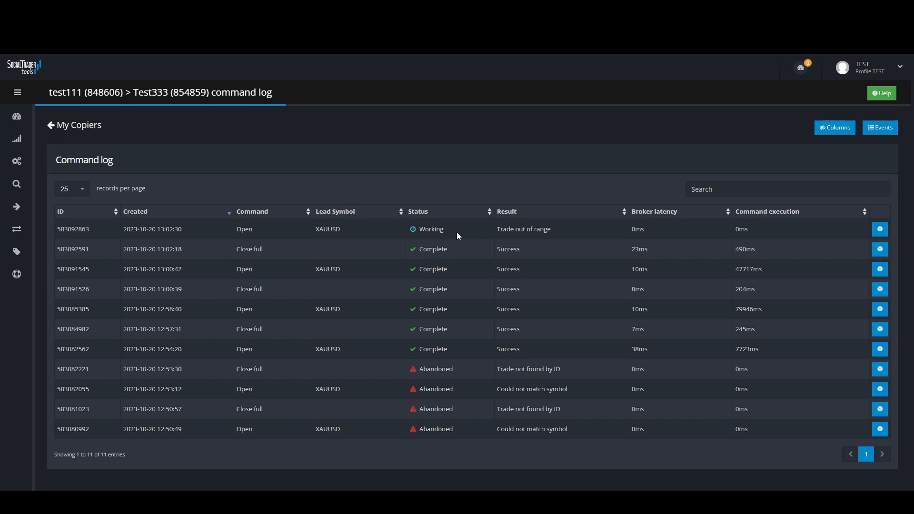
mouse_move(447, 228)
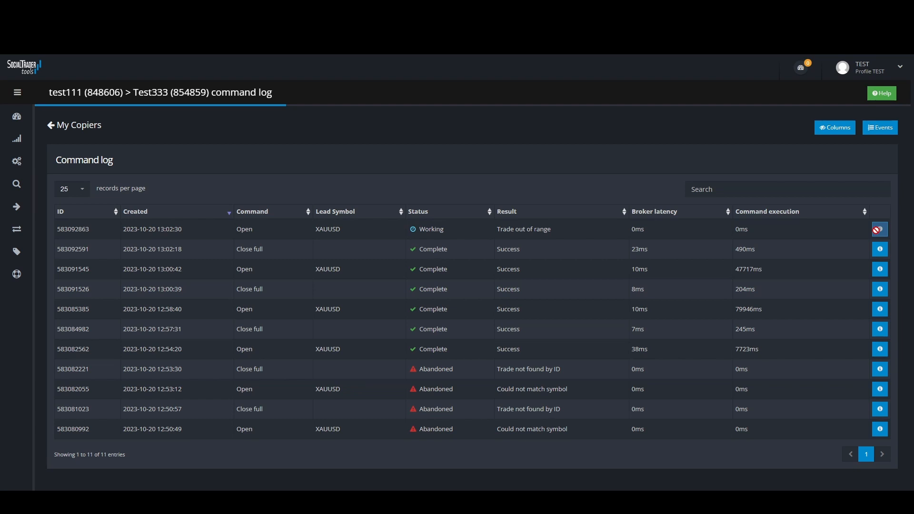
Step: View details of the Working XAUUSD open command 583092863, then close the dialog
left_click(879, 228)
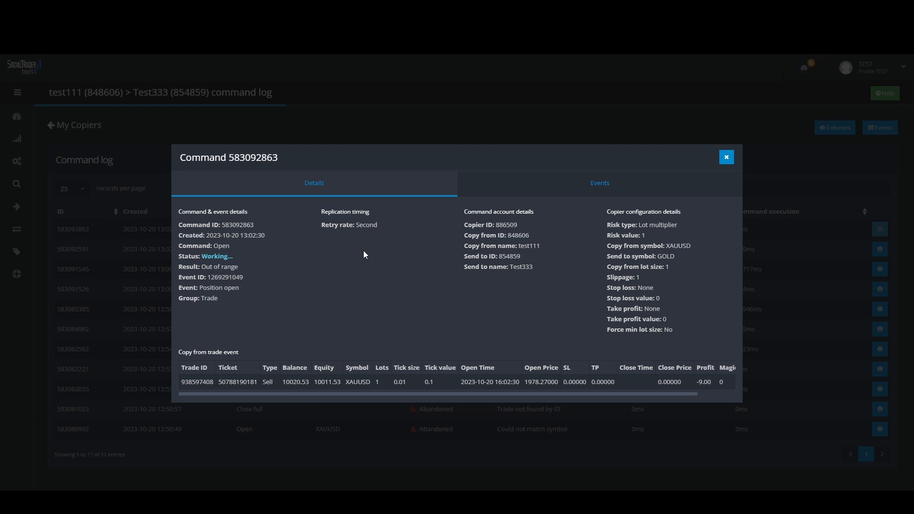
mouse_move(603, 270)
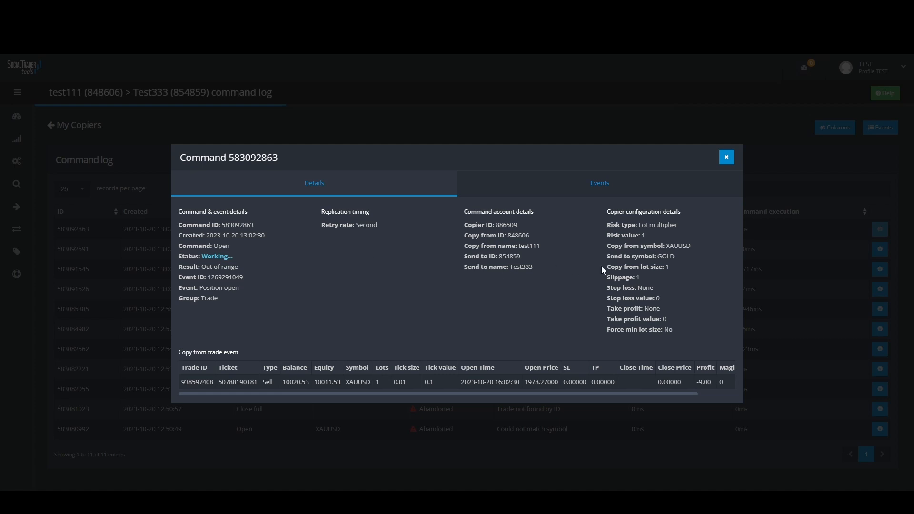
left_click(725, 157)
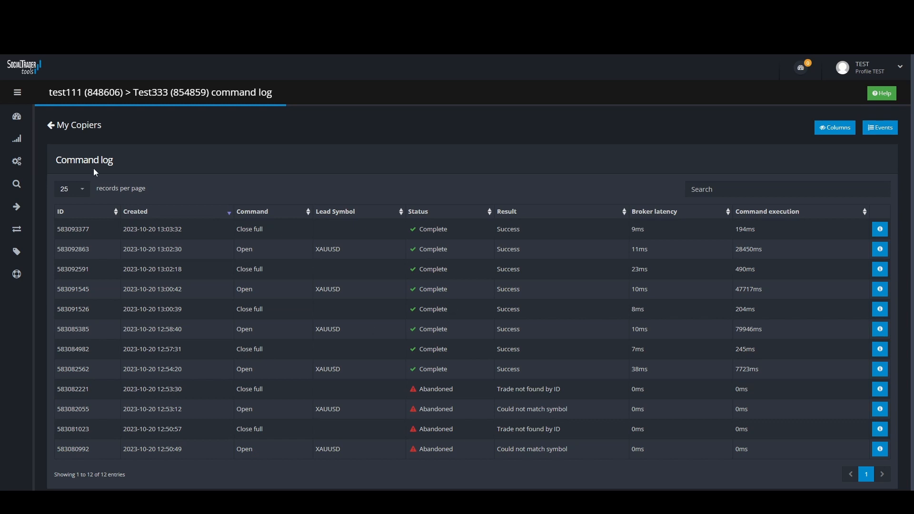
mouse_move(776, 277)
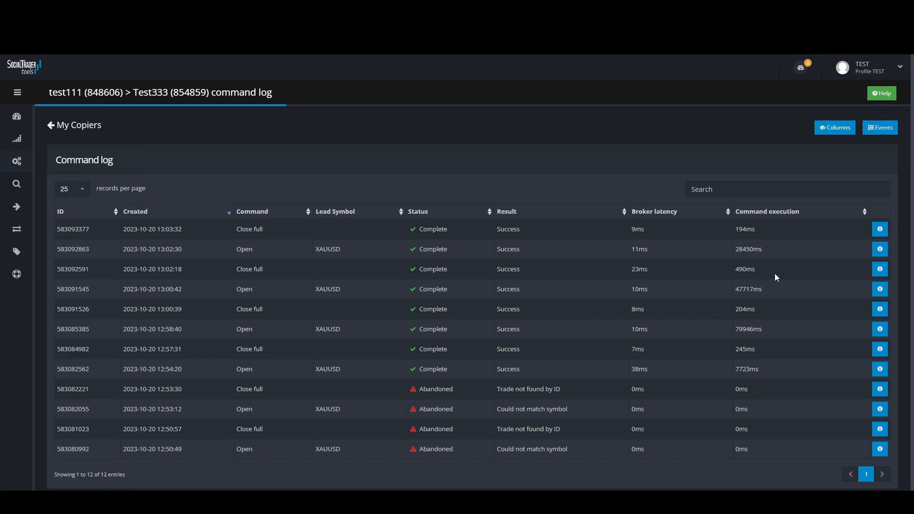
Step: From My Copiers, set Test333's Risk Settings slippage to 100 and update
left_click(73, 125)
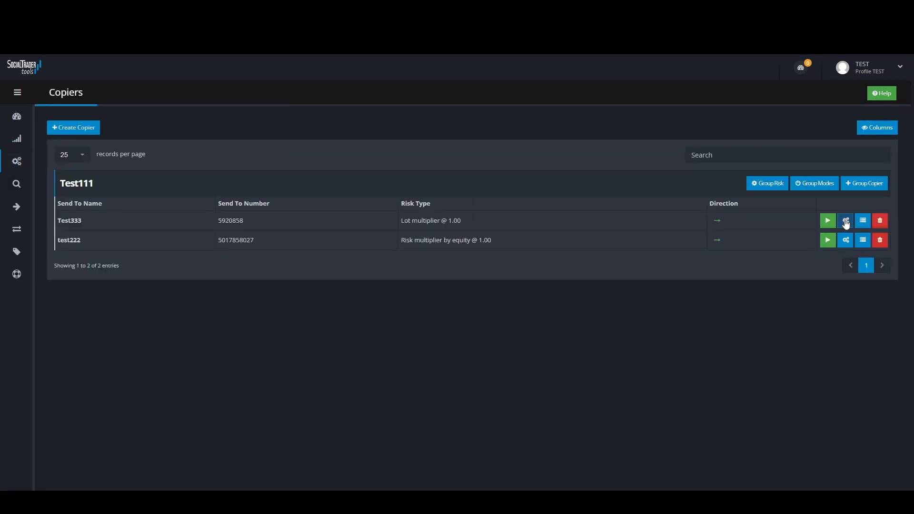
left_click(844, 220)
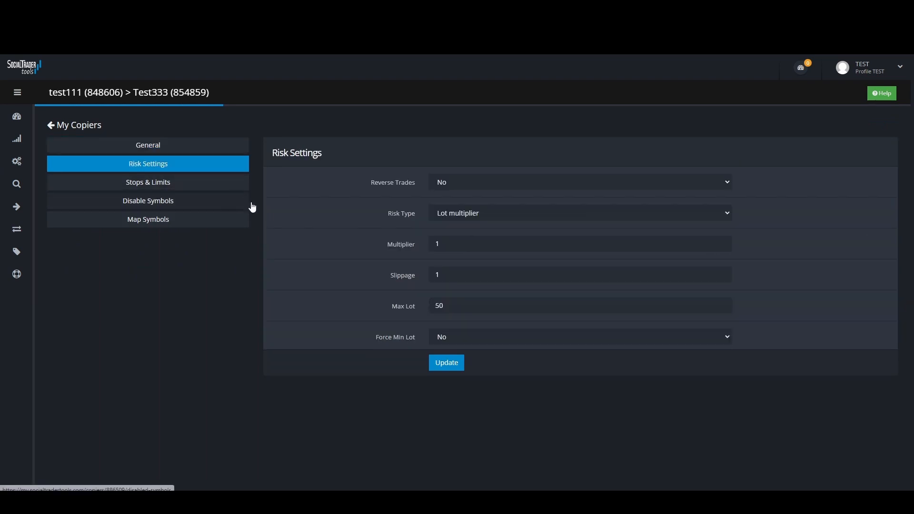
mouse_move(447, 275)
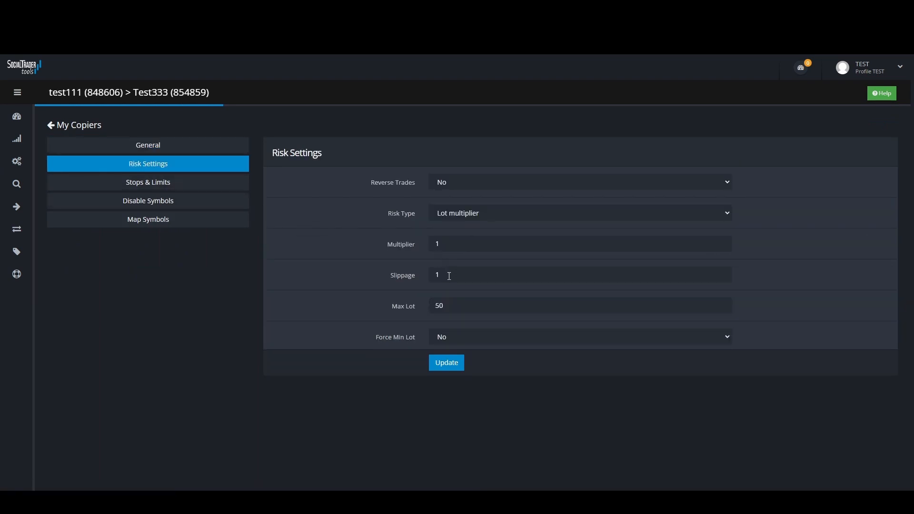
type("100")
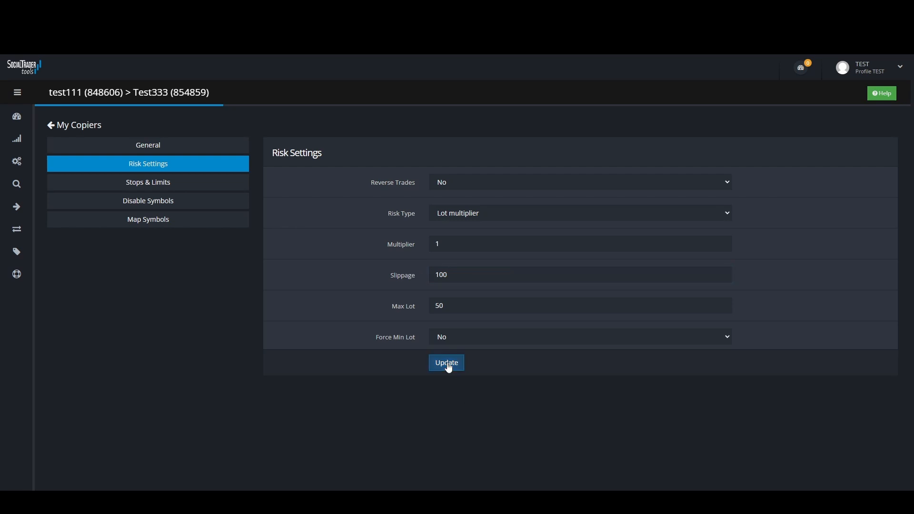
left_click(446, 362)
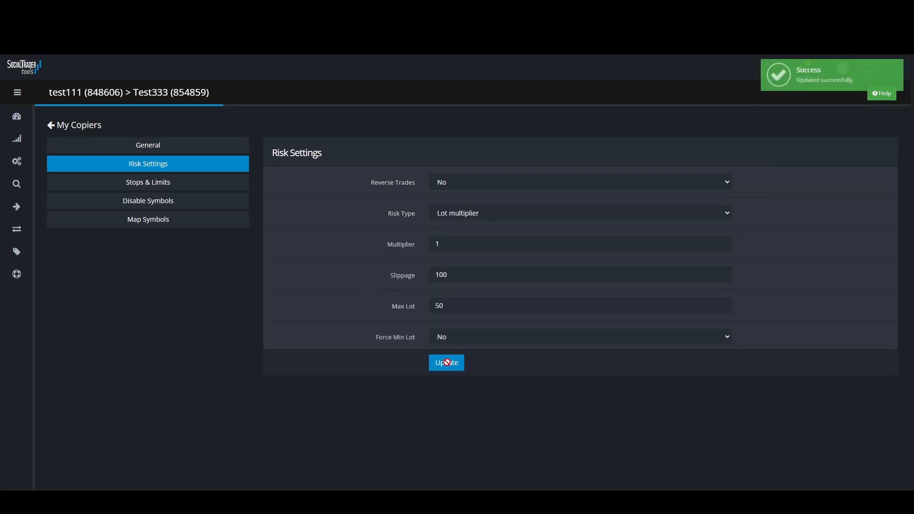